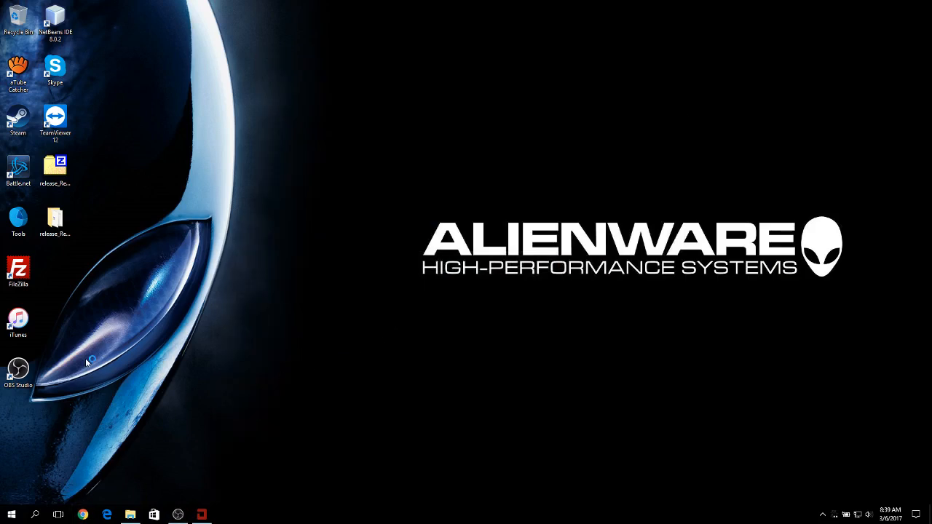
# Step: Search Chrome for 'throttlestop' and start the ThrottleStop 8.40 download from TechPowerUp
pyautogui.click(82, 516)
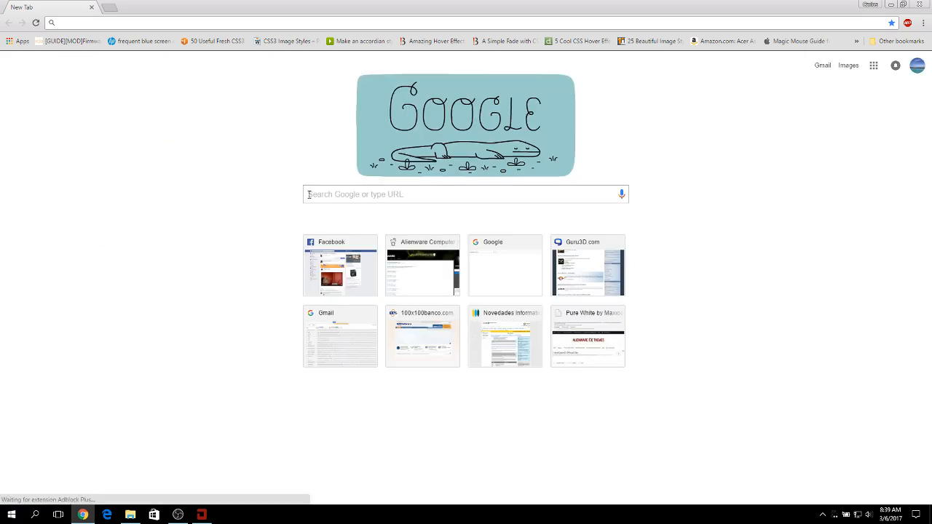
pyautogui.write('throttlestop')
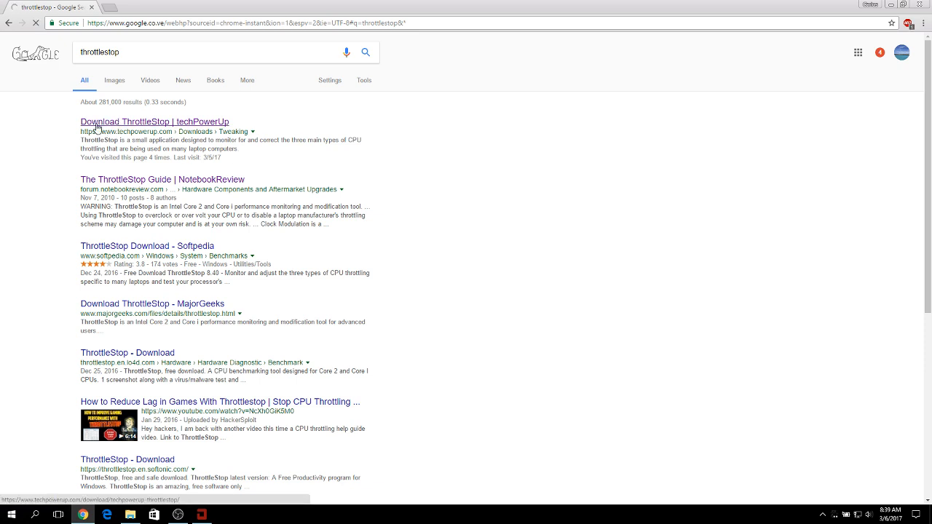
pyautogui.click(155, 122)
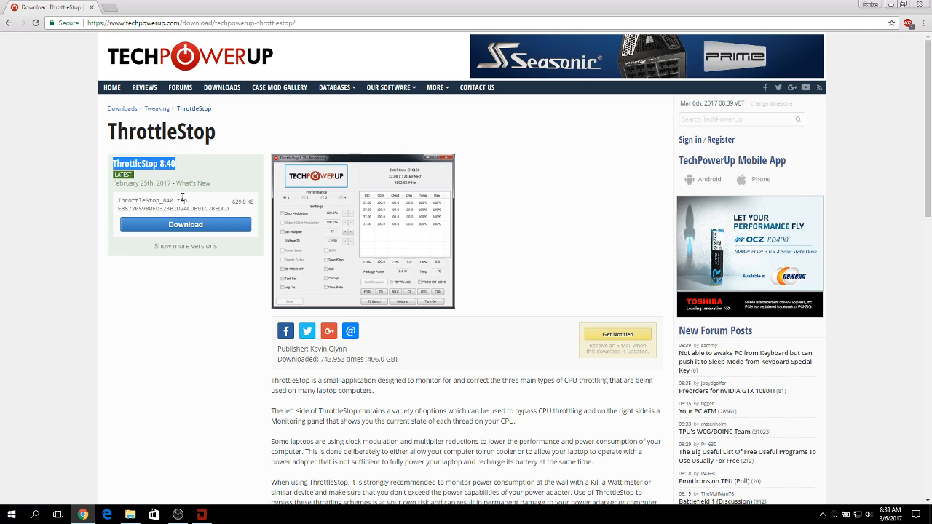
pyautogui.click(186, 224)
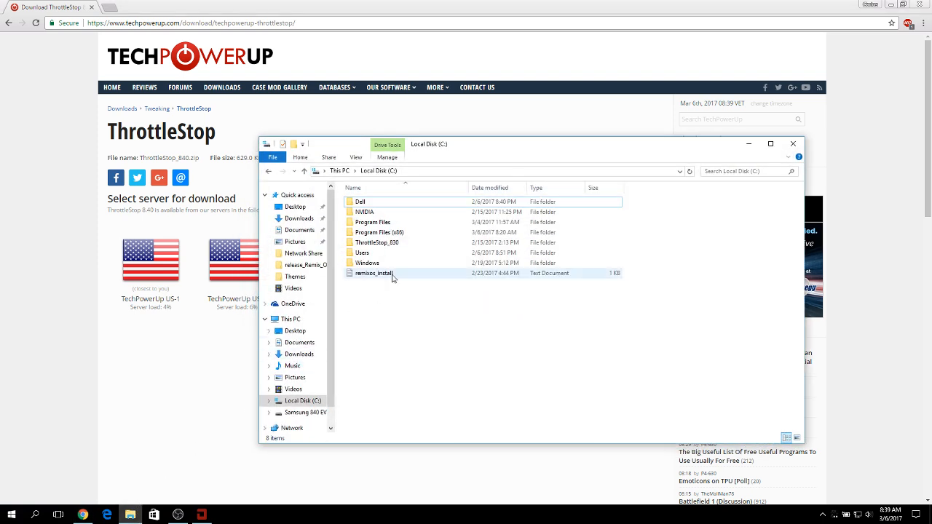
# Step: Run ThrottleStop.exe from the ThrottleStop_830 folder on Local Disk (C:)
pyautogui.click(376, 242)
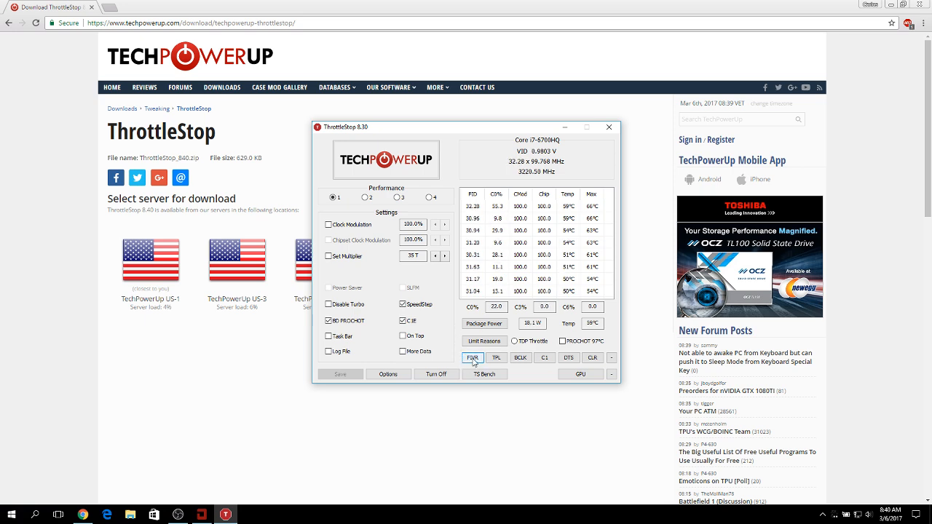
# Step: In FIVR, unlock CPU Core adjustable voltage and set its offset to -145.4 mV
pyautogui.click(472, 358)
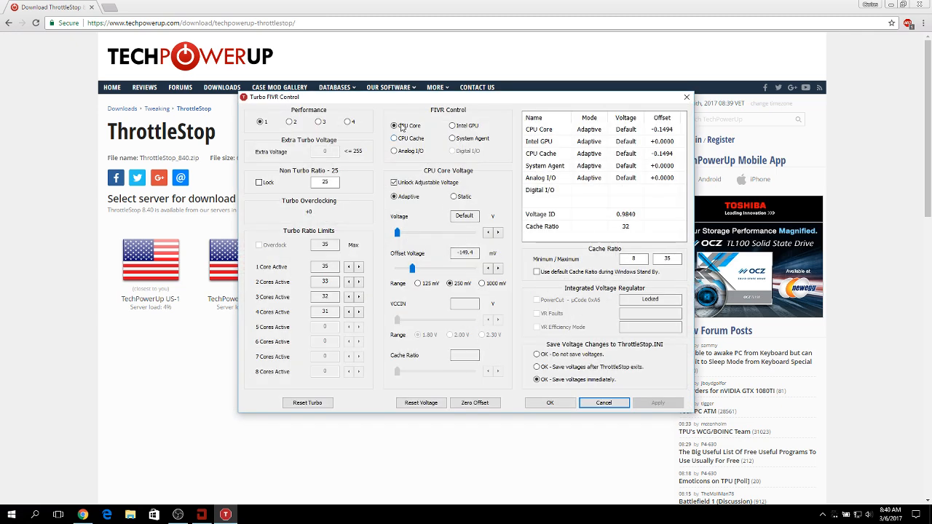
pyautogui.click(395, 125)
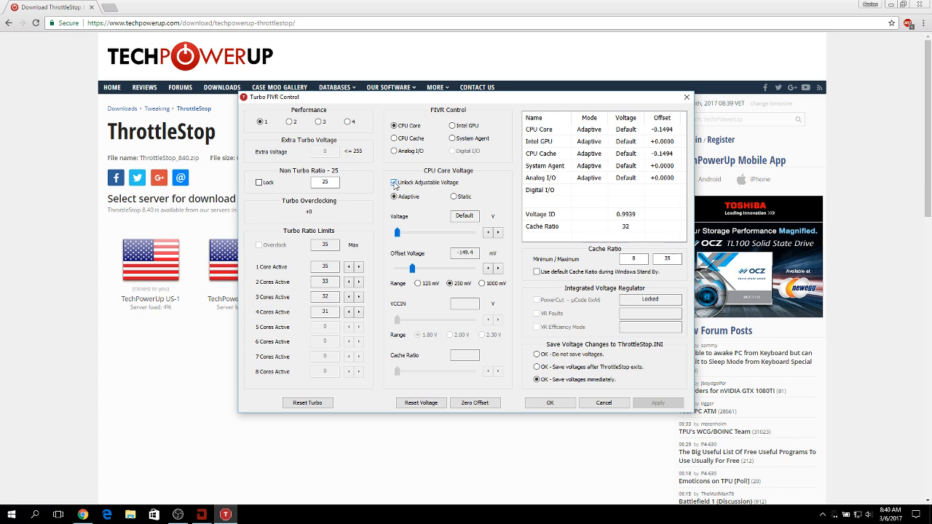
pyautogui.click(394, 197)
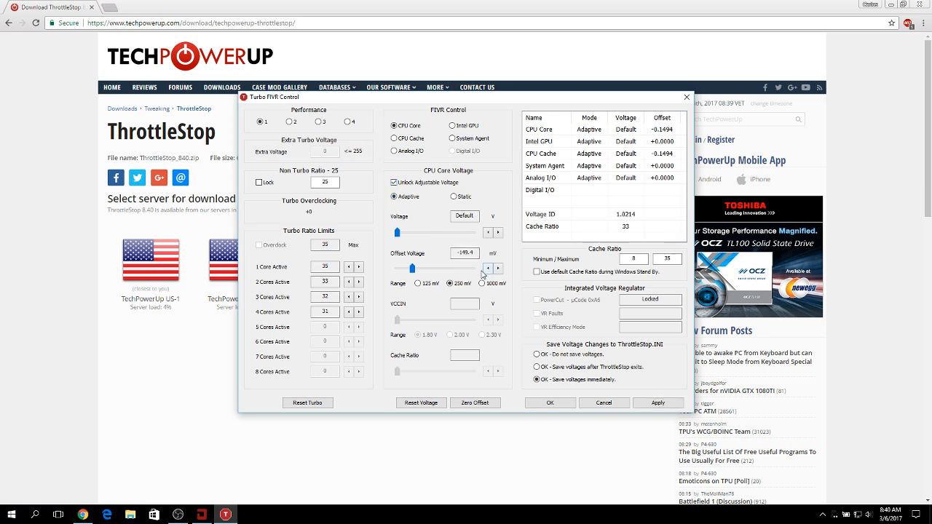
pyautogui.click(492, 251)
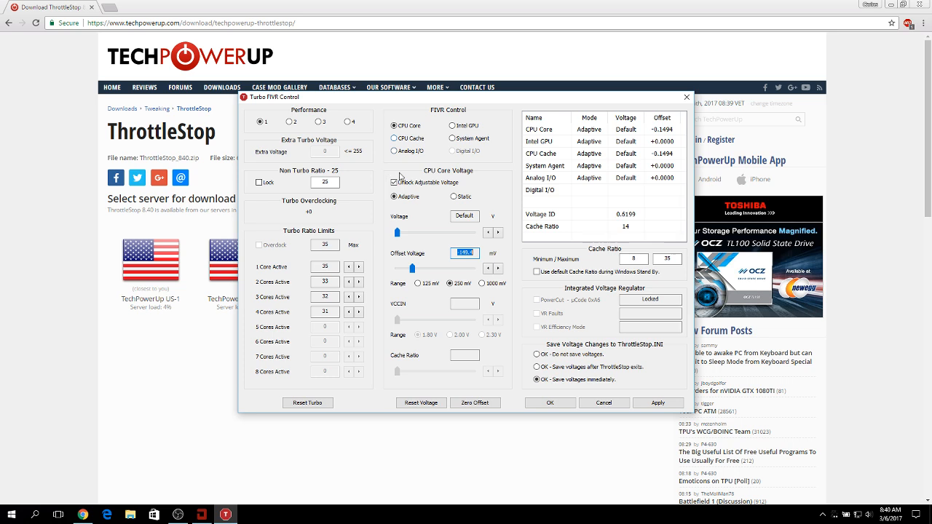
# Step: Set the CPU Cache offset to -145.4 mV and compare it against the CPU Core offset
pyautogui.click(396, 139)
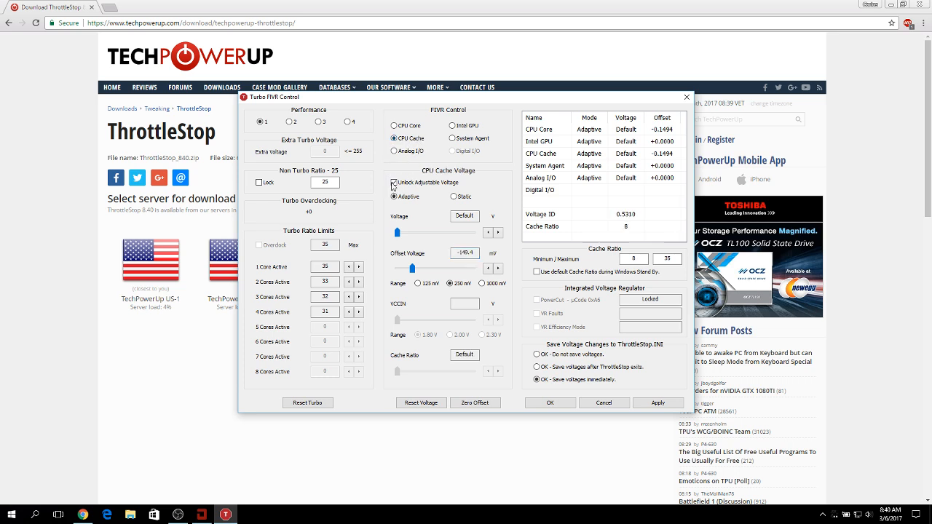
pyautogui.click(396, 184)
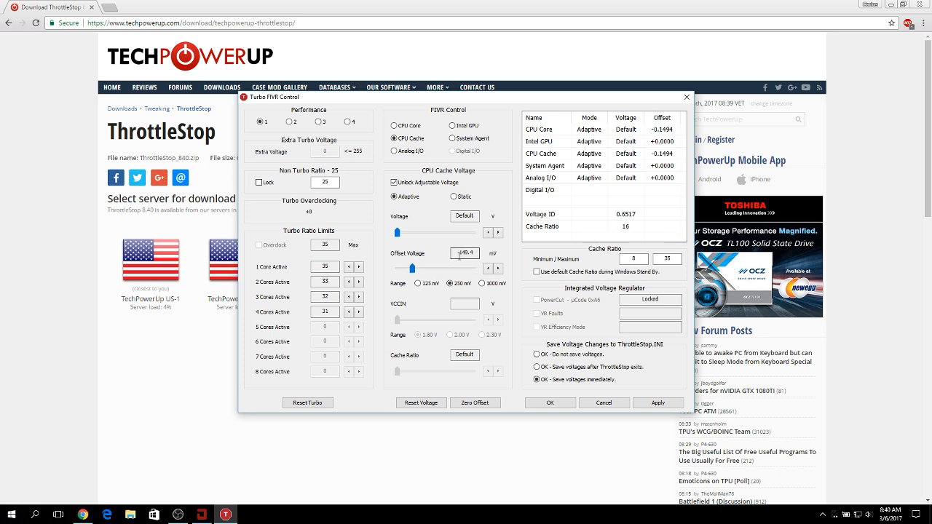
pyautogui.click(393, 126)
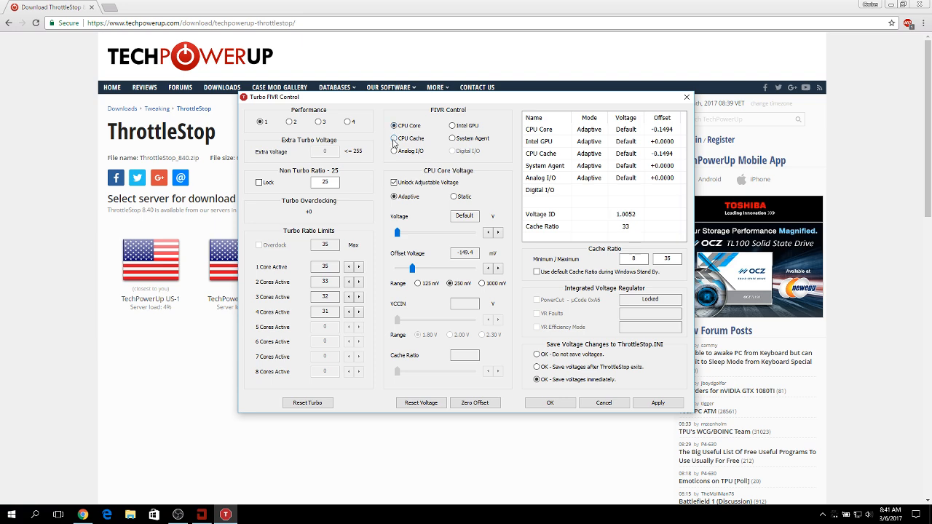
pyautogui.click(395, 138)
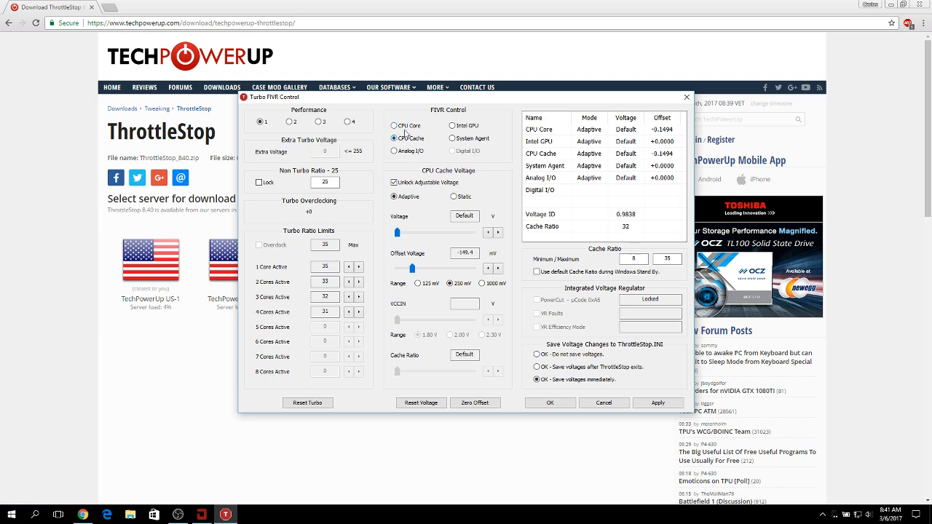
pyautogui.click(397, 125)
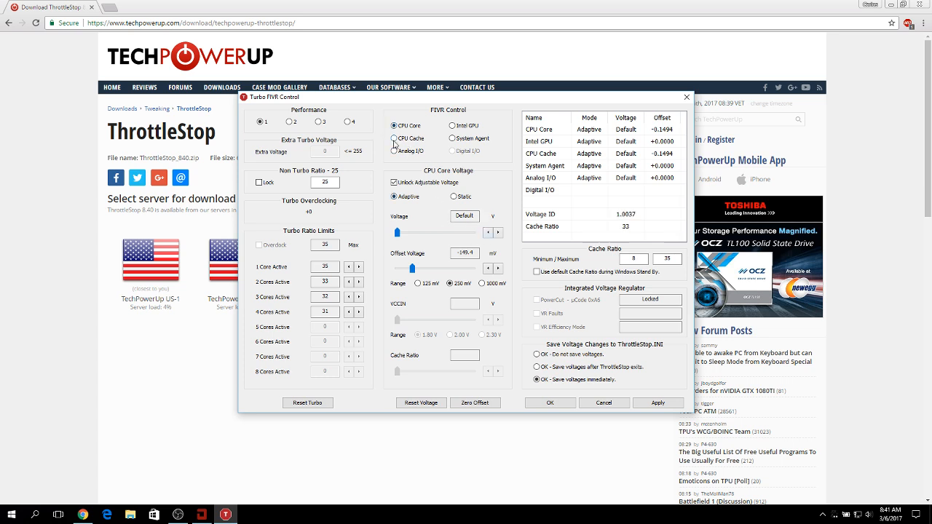
pyautogui.click(395, 139)
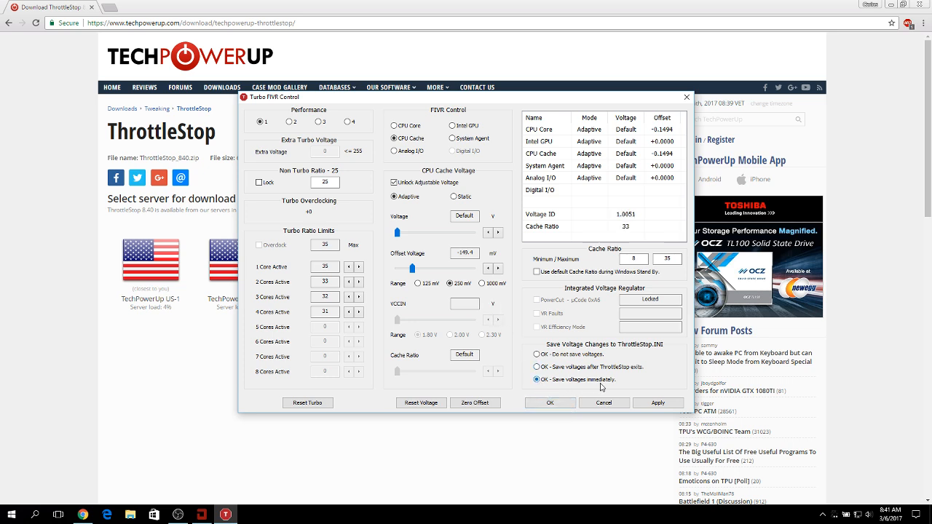
# Step: Save the voltages immediately and confirm, returning to the main monitoring window
pyautogui.click(658, 402)
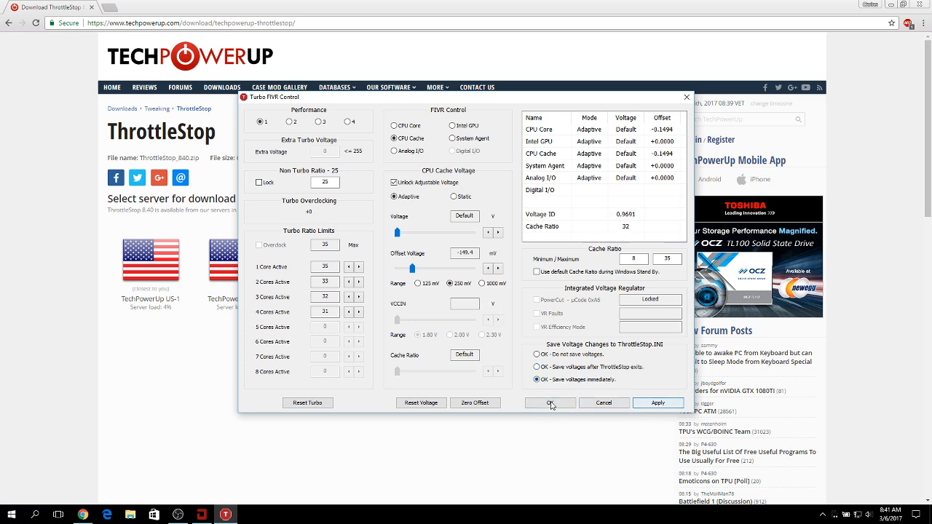
pyautogui.click(550, 401)
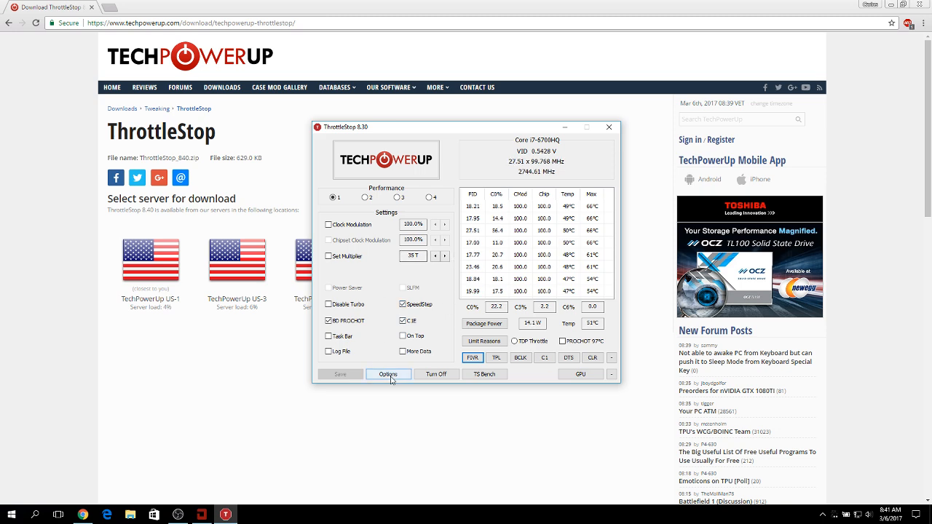
# Step: In Options, enable Start Minimized and Minimize on Close and save the settings
pyautogui.click(388, 372)
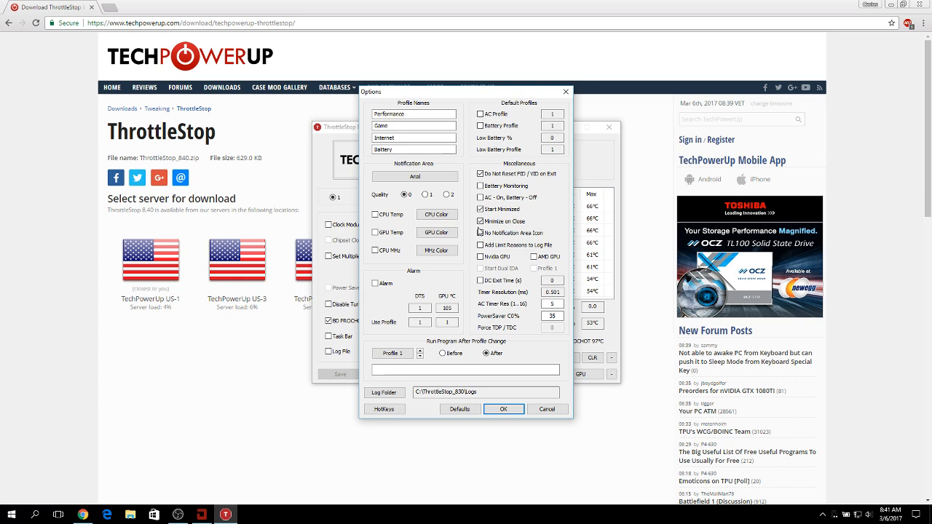
pyautogui.click(479, 210)
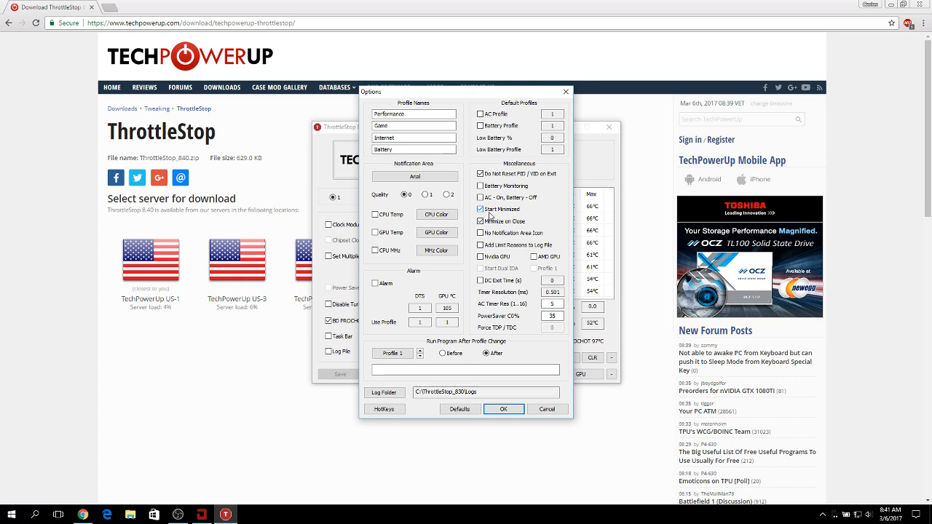
pyautogui.click(480, 222)
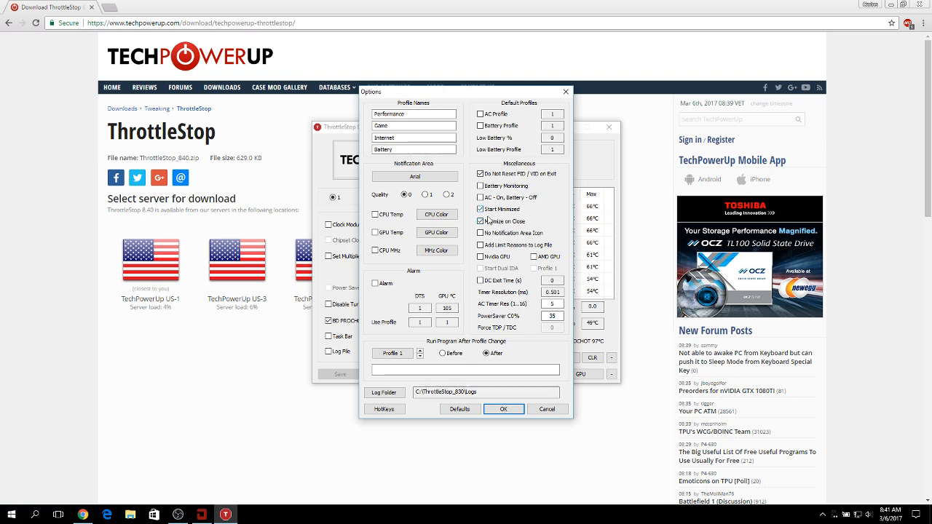
pyautogui.click(479, 222)
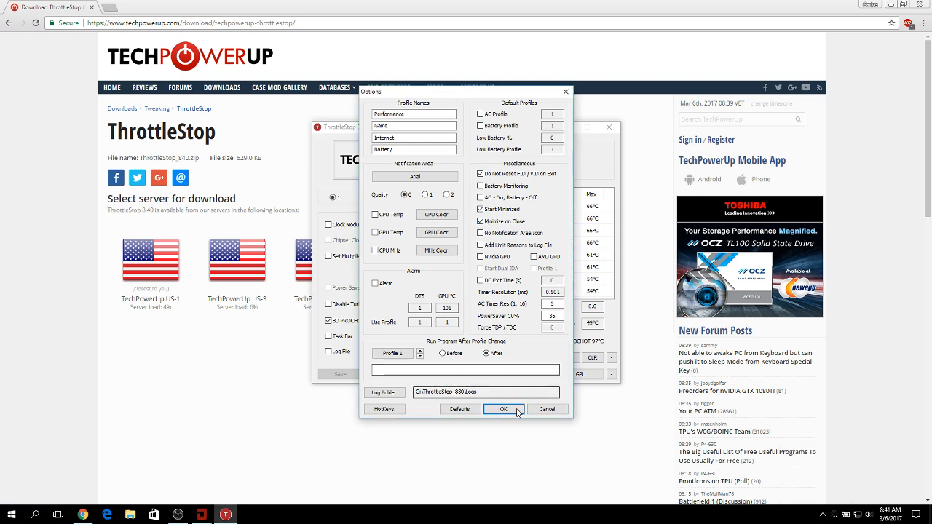
pyautogui.click(504, 408)
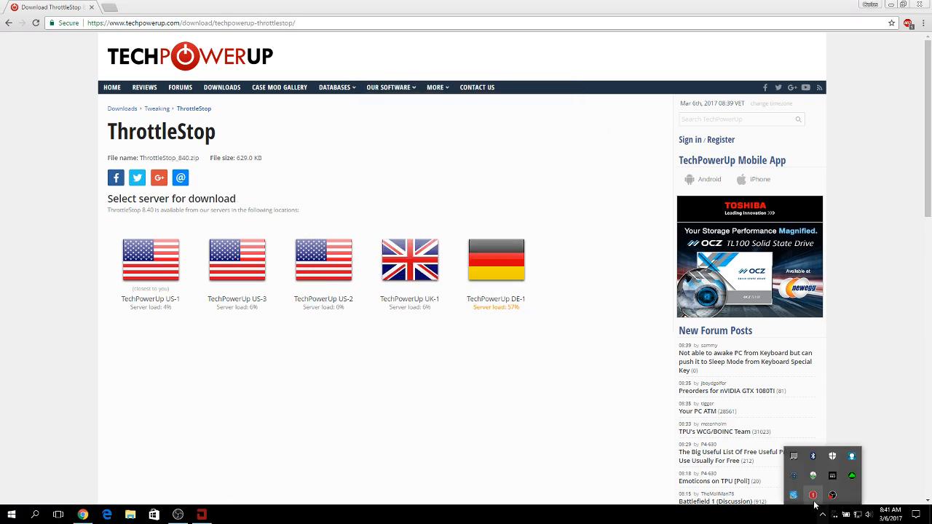
# Step: Restore ThrottleStop from the tray, hide it again, and bring up the Start menu
pyautogui.click(812, 495)
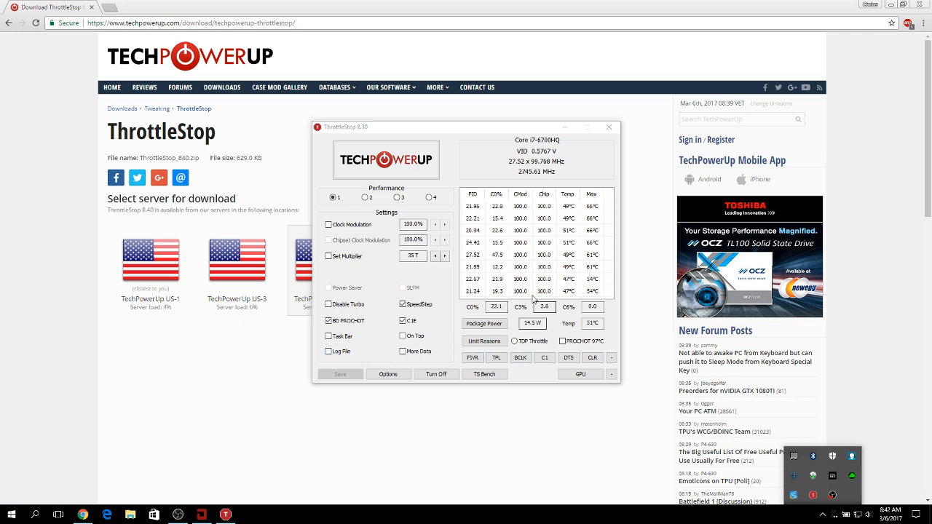
pyautogui.click(609, 126)
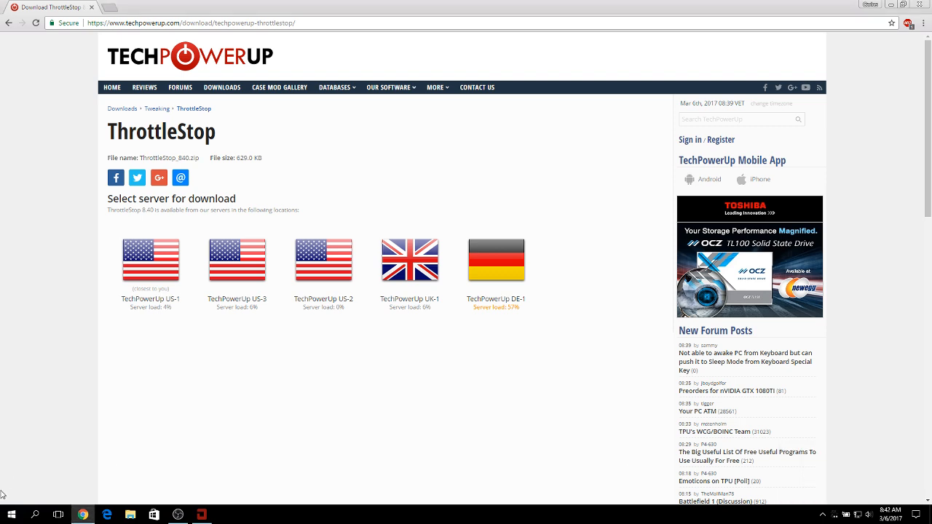
pyautogui.click(9, 513)
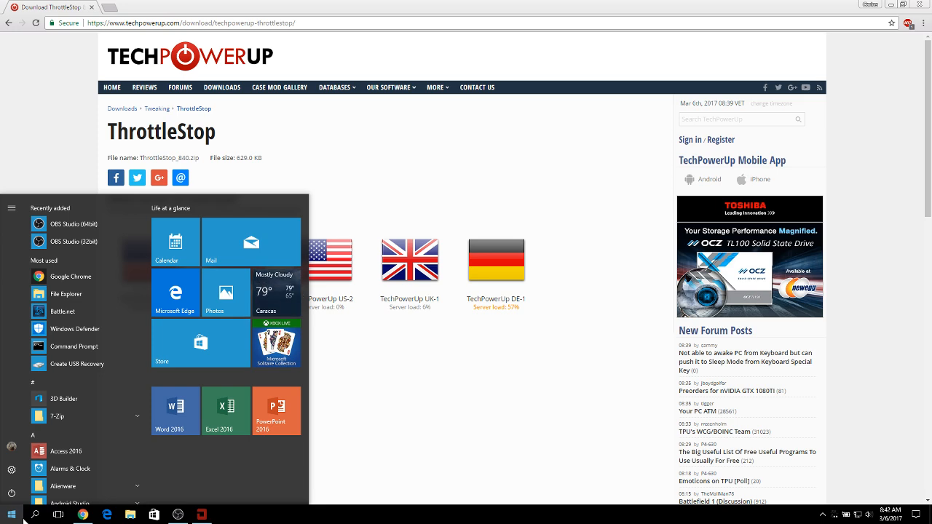
# Step: Launch Task Scheduler via a 'task' search and begin creating a new task
pyautogui.write('task')
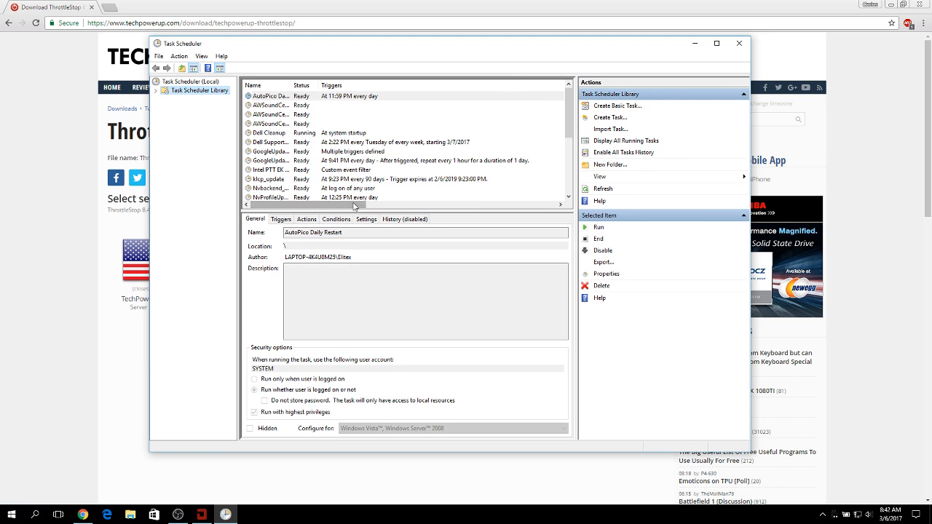
pyautogui.moveTo(614, 128)
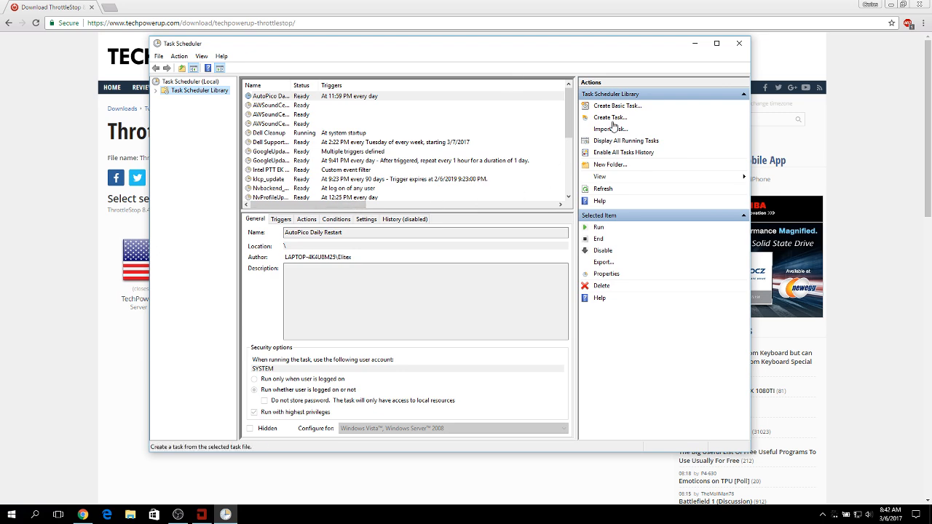
pyautogui.click(610, 117)
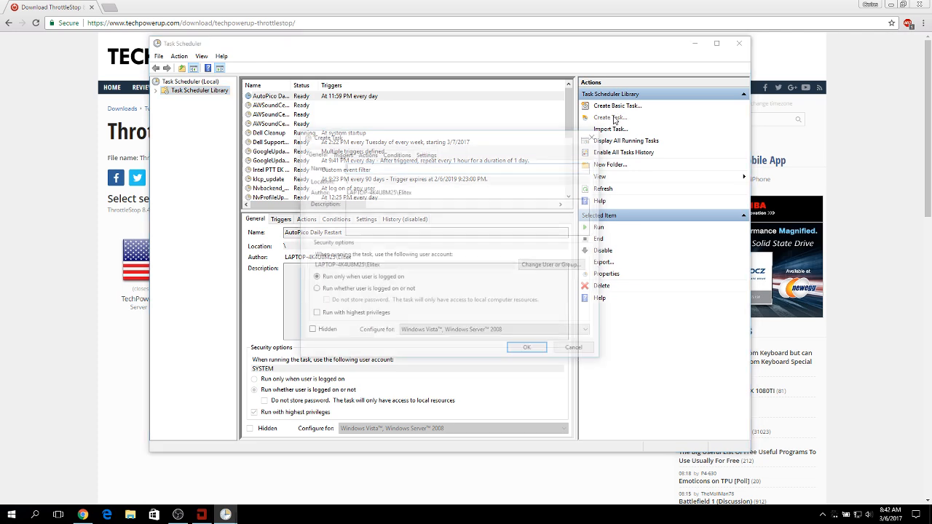
pyautogui.click(610, 117)
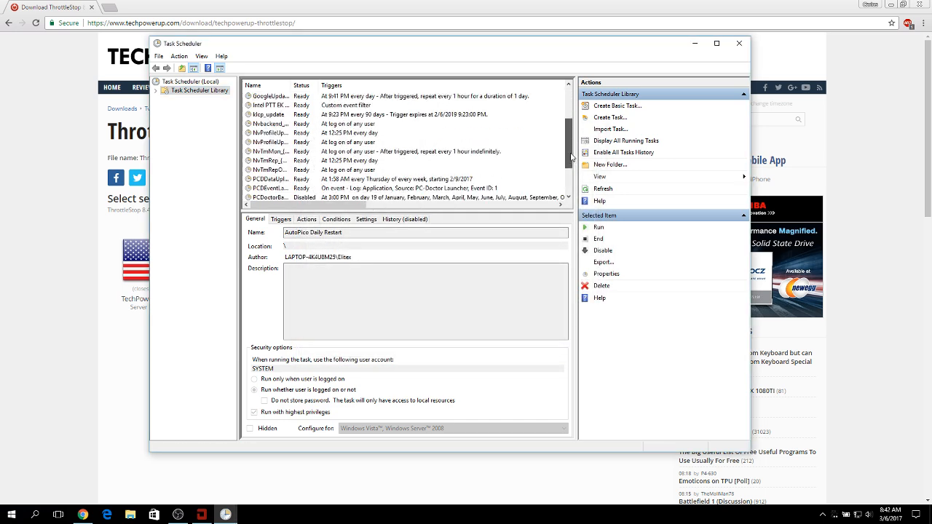
# Step: Set the ThrottleStop task to run only when the user is logged on, keeping highest privileges
pyautogui.scroll(-3)
pyautogui.write('Undervolt')
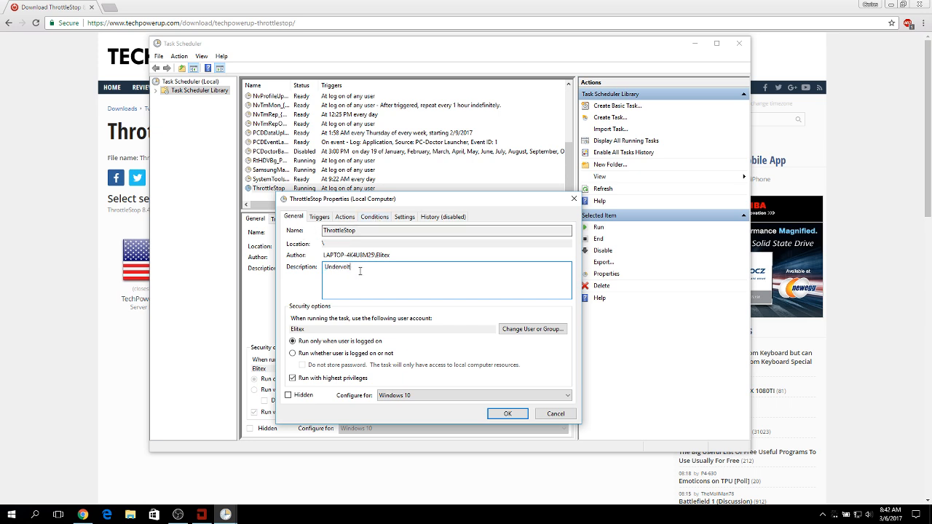
pyautogui.click(293, 340)
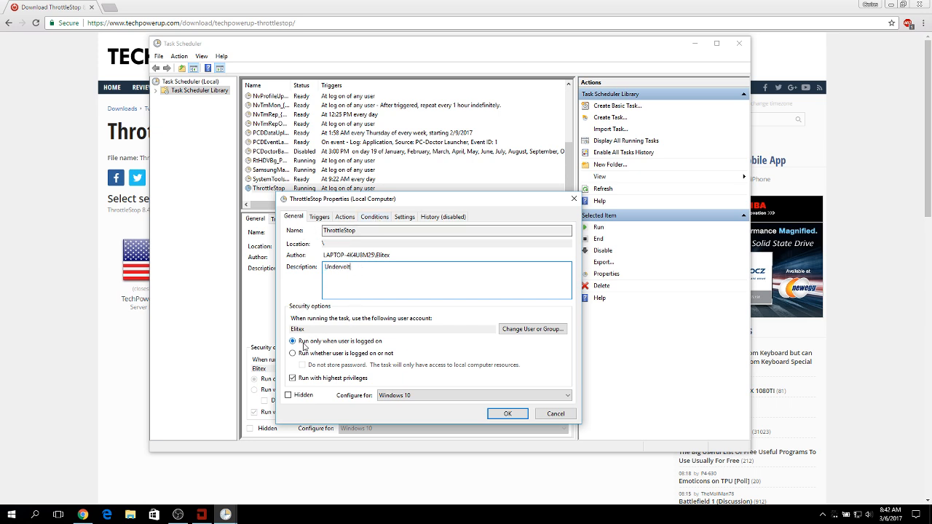
pyautogui.moveTo(327, 347)
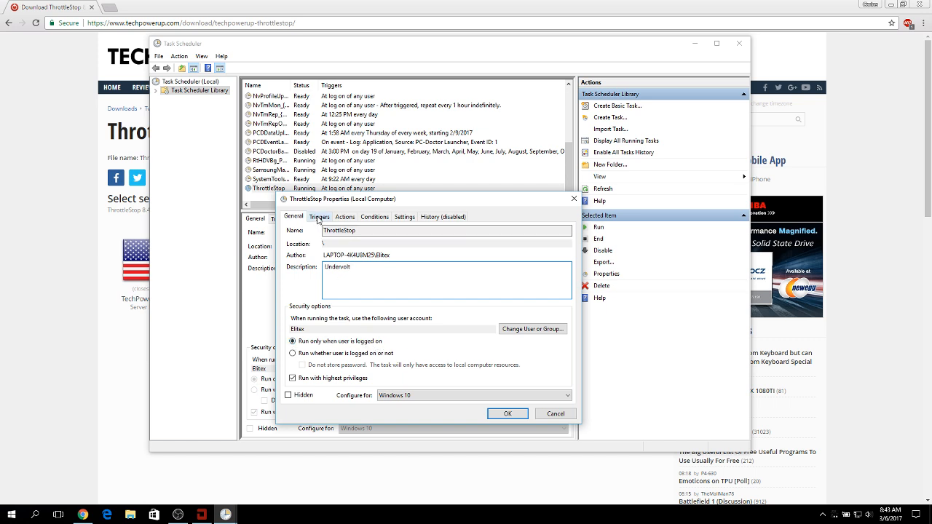
# Step: Review the Triggers tab, keeping the single 'At log on' trigger for any user
pyautogui.click(320, 216)
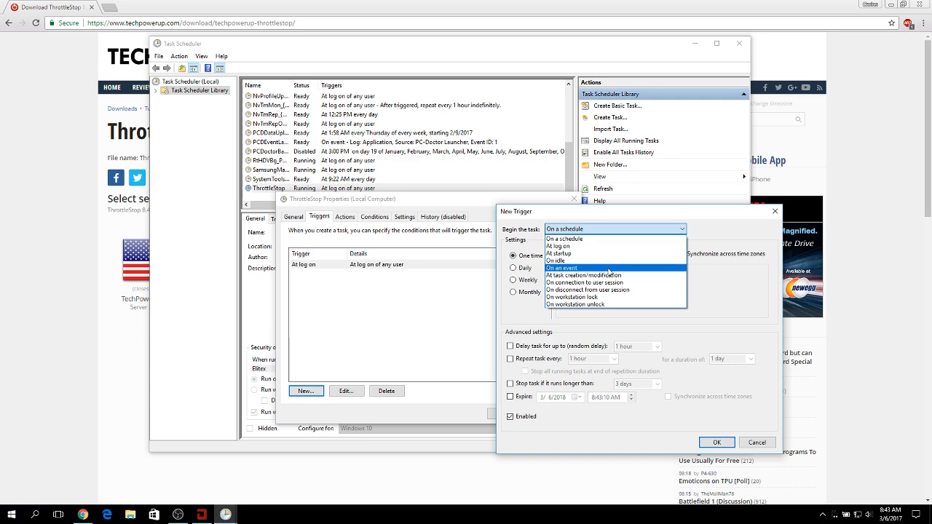
pyautogui.click(559, 246)
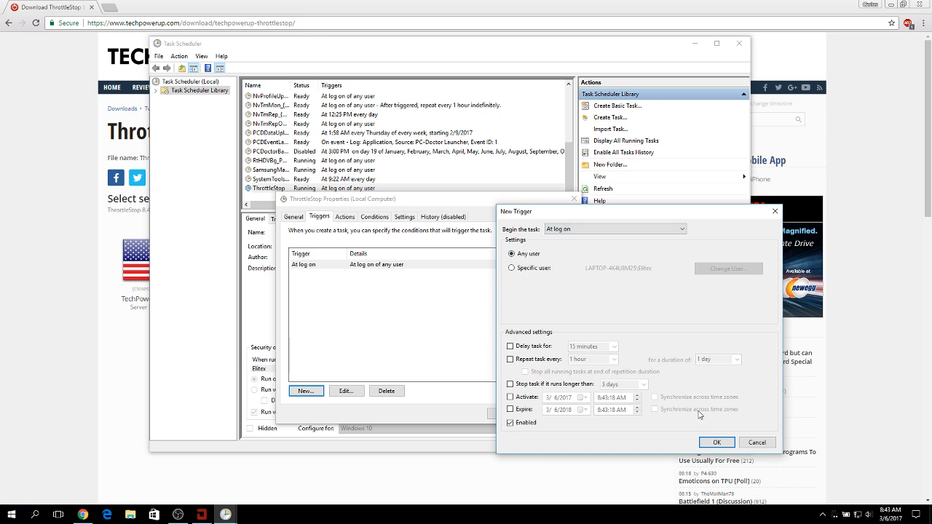
pyautogui.click(716, 443)
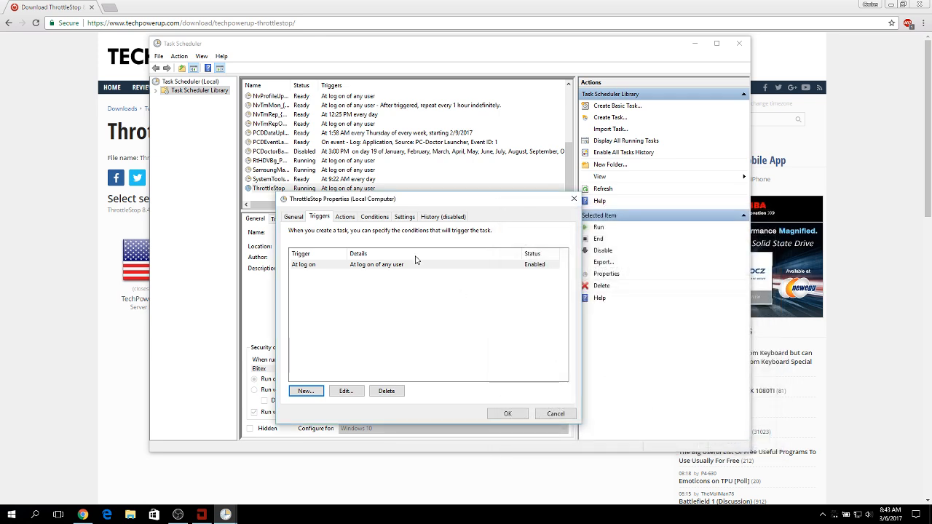
pyautogui.moveTo(348, 285)
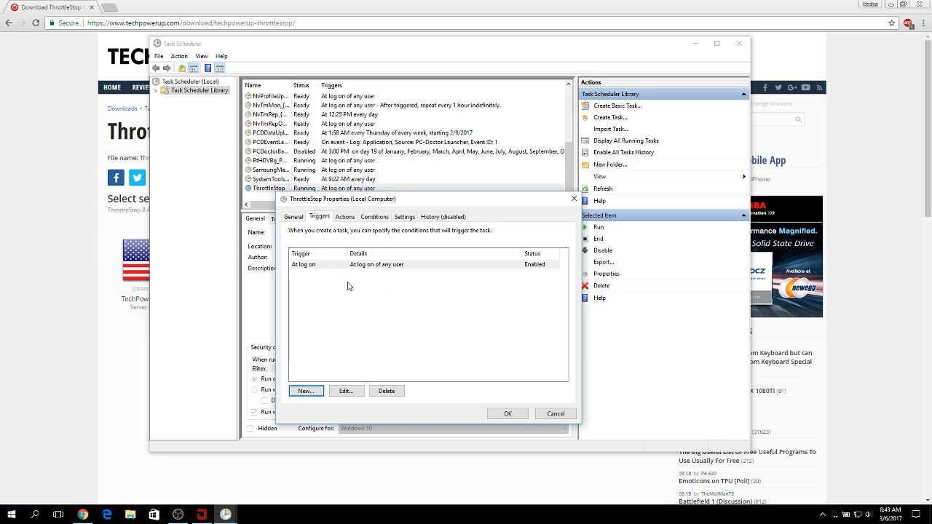
pyautogui.moveTo(362, 285)
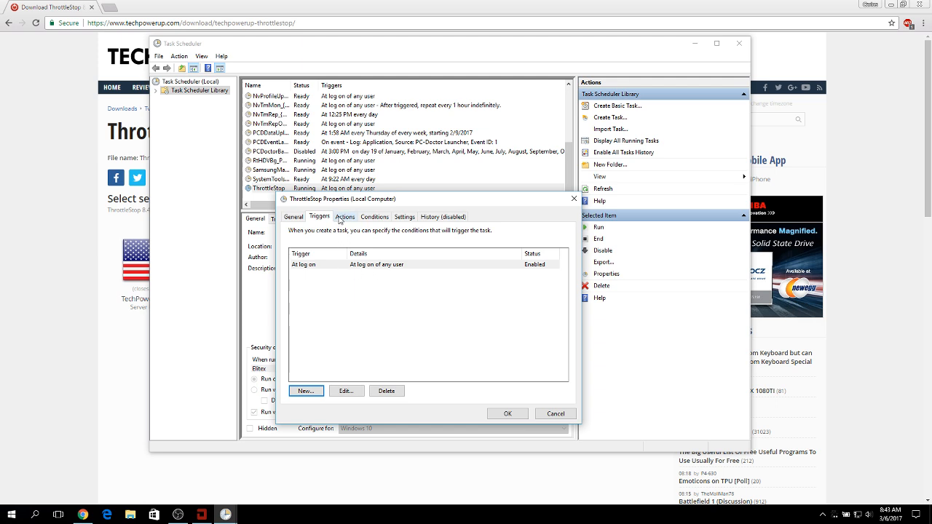
pyautogui.click(344, 215)
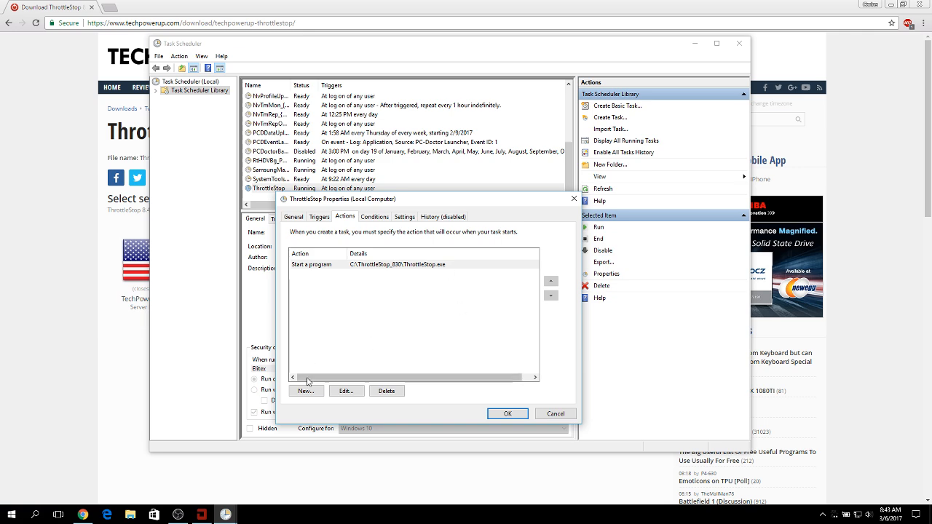
# Step: Verify the action starts C:\ThrottleStop_830\ThrottleStop.exe, leave it unchanged, and view the Conditions
pyautogui.click(306, 391)
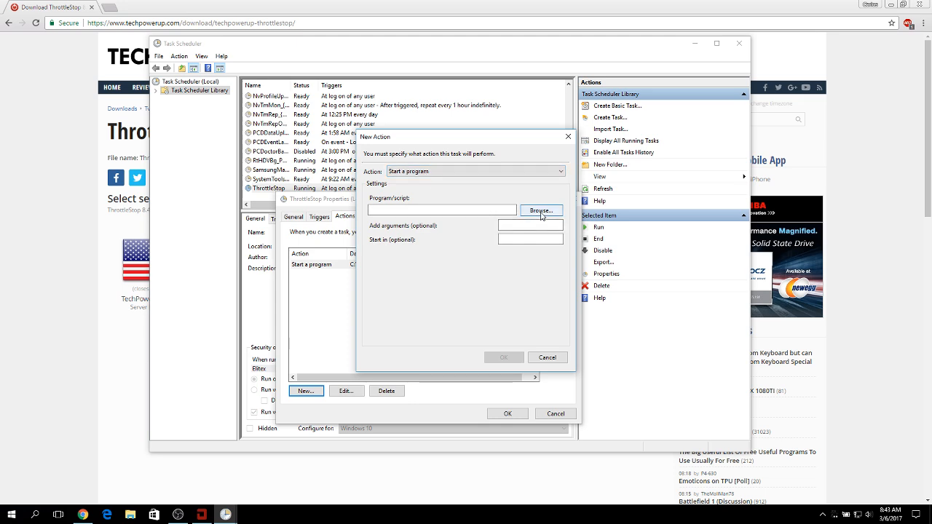
pyautogui.click(541, 210)
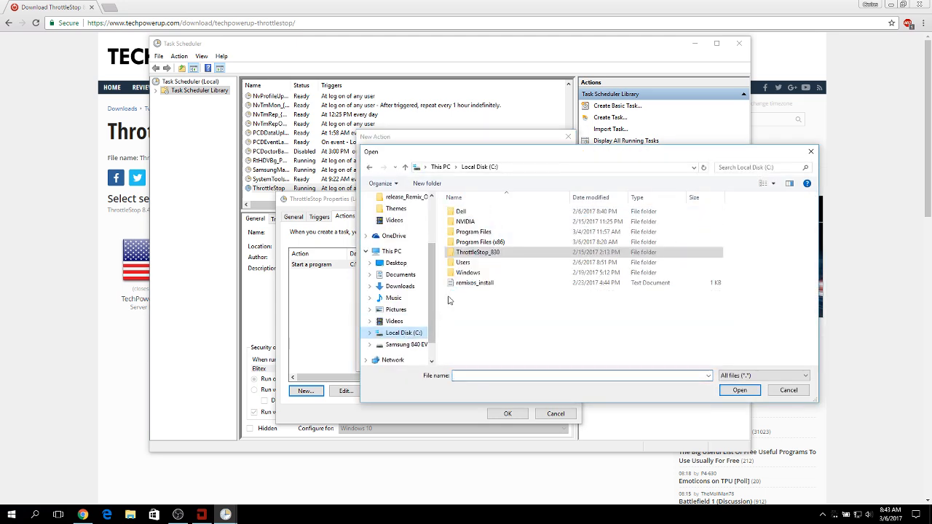
pyautogui.doubleClick(477, 252)
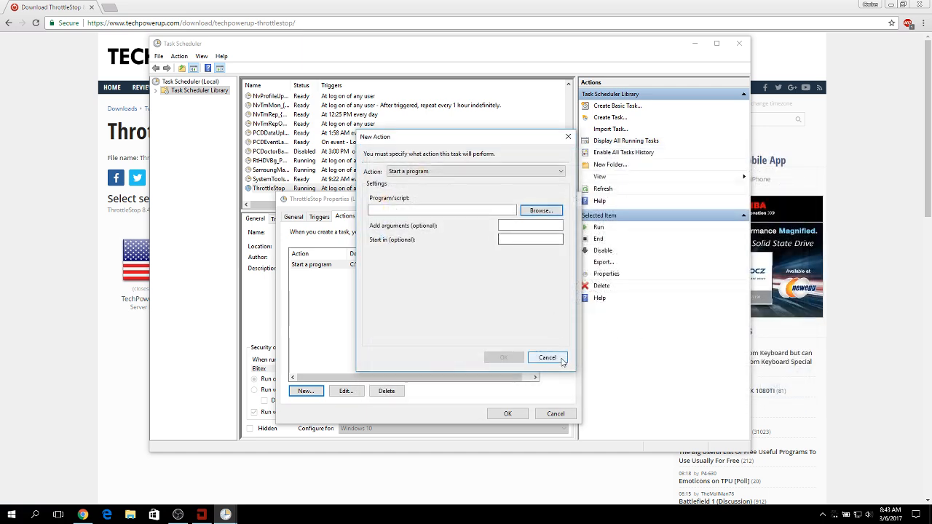
pyautogui.click(547, 358)
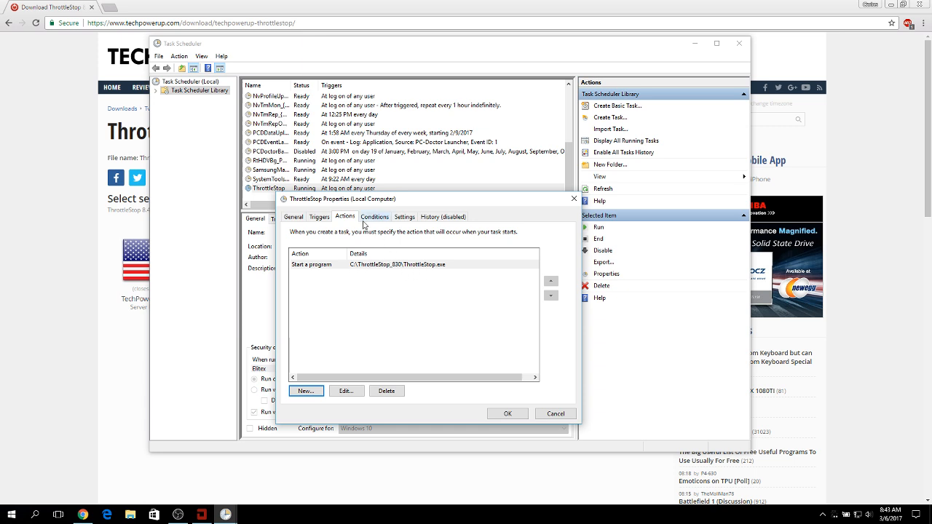
pyautogui.click(374, 216)
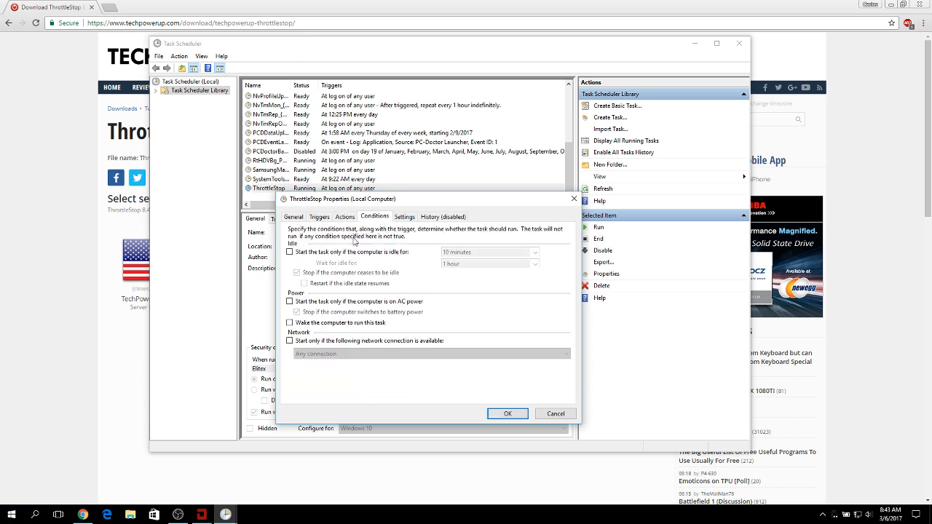
# Step: Clear the AC-power-only condition so the task also starts on battery, save it, and close Task Scheduler
pyautogui.click(292, 301)
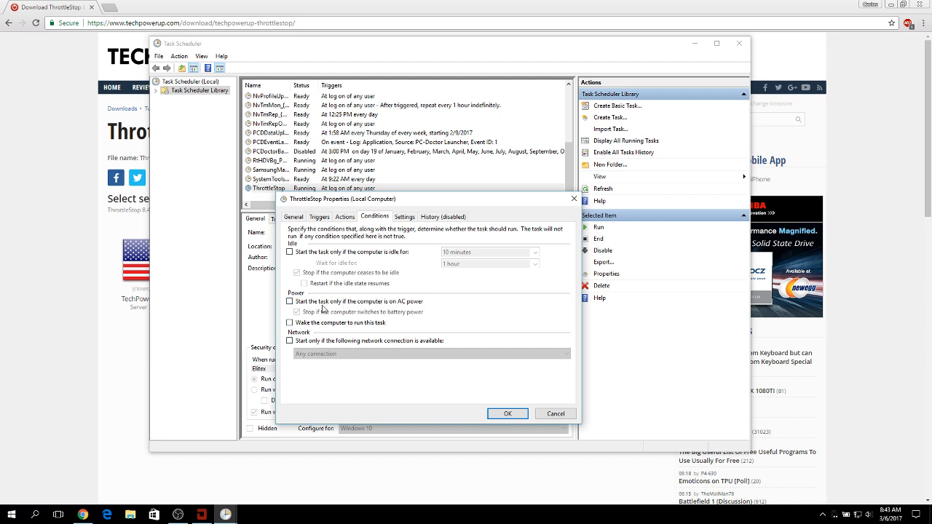
pyautogui.click(292, 322)
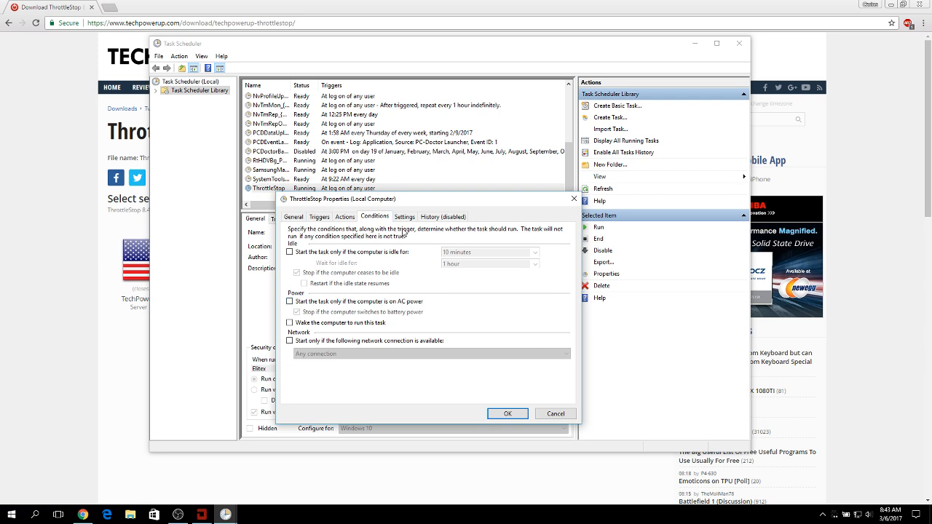
pyautogui.click(405, 215)
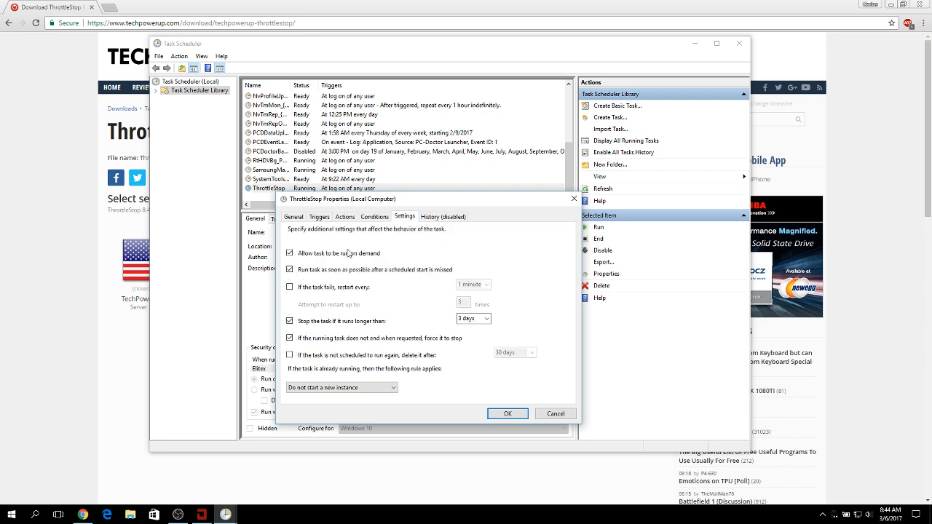
pyautogui.moveTo(406, 304)
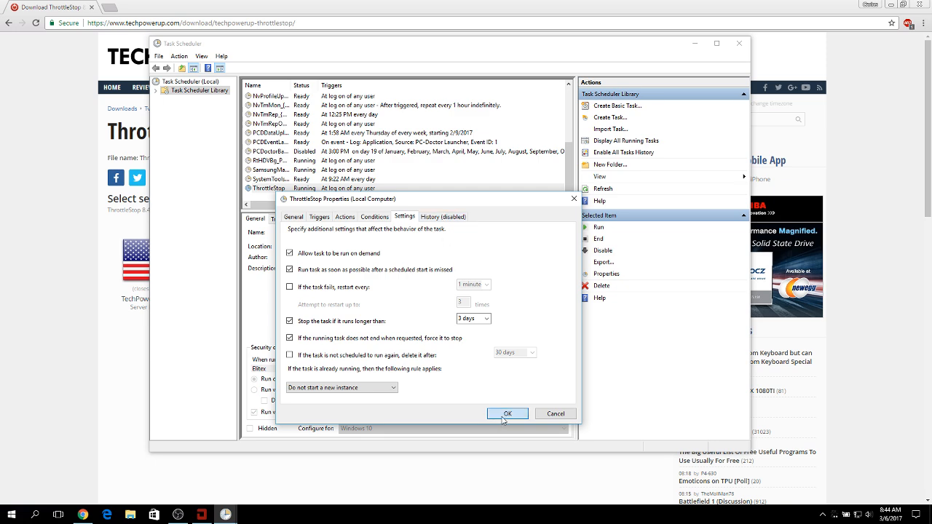
pyautogui.click(507, 414)
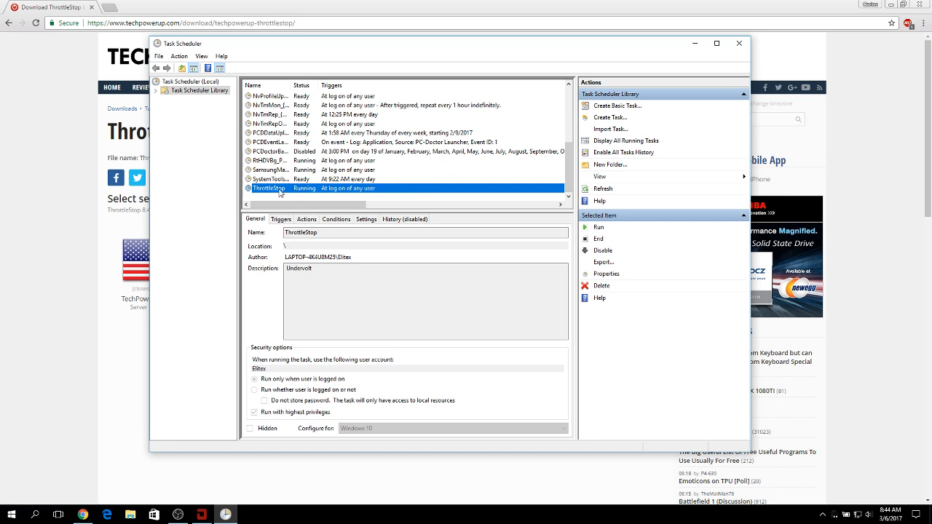
pyautogui.moveTo(364, 195)
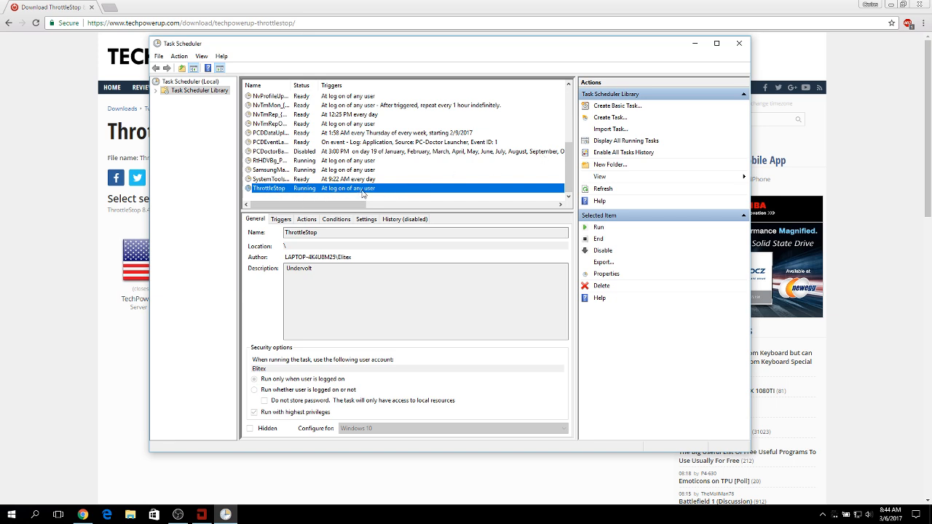
pyautogui.moveTo(740, 44)
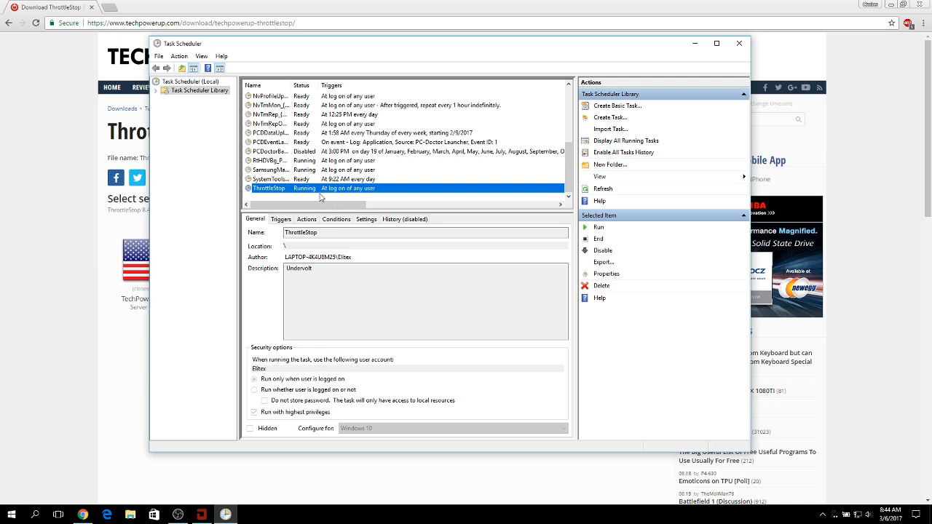
pyautogui.moveTo(327, 187)
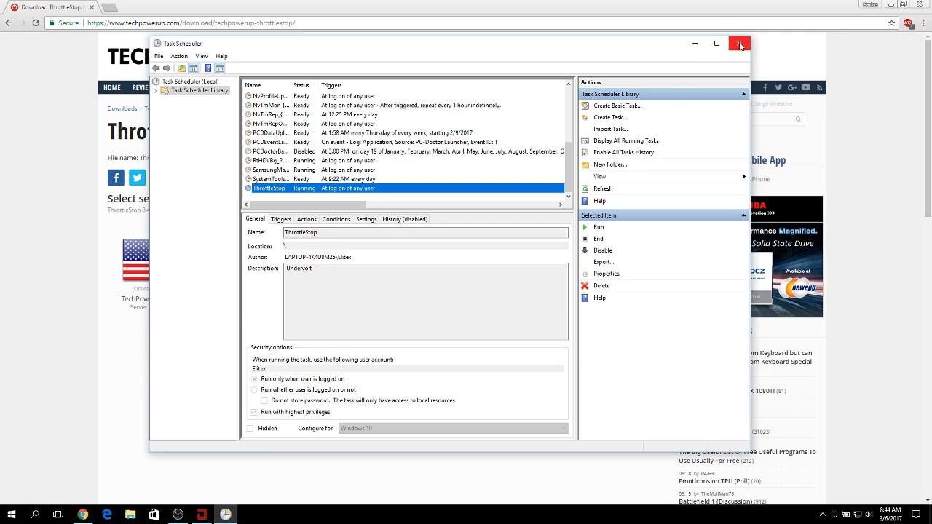
pyautogui.click(740, 43)
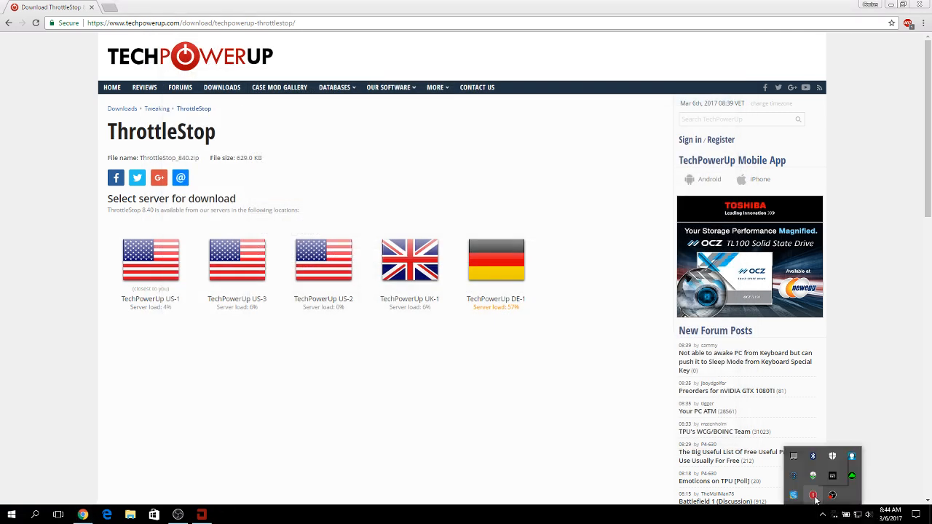
# Step: Reopen ThrottleStop's FIVR panel, confirm the -0.1494 V core and cache offsets, and save voltages immediately
pyautogui.click(813, 495)
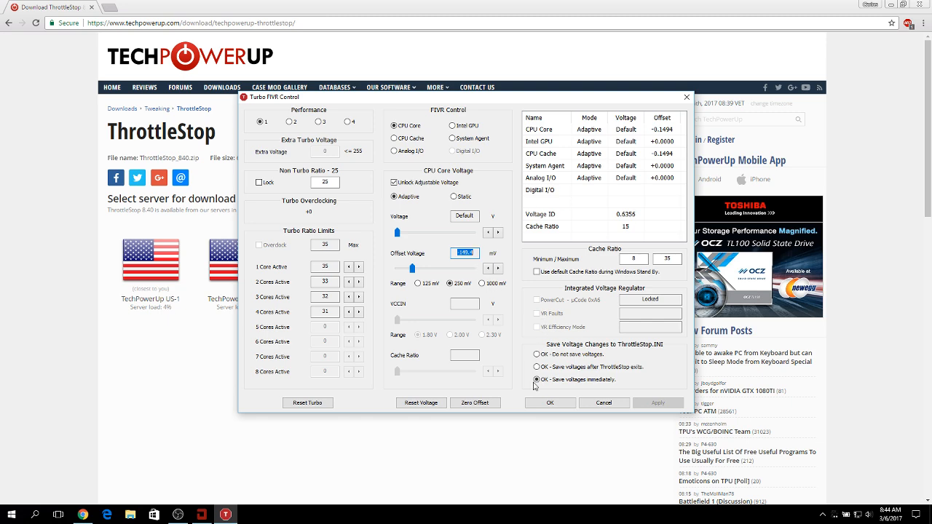
pyautogui.click(551, 402)
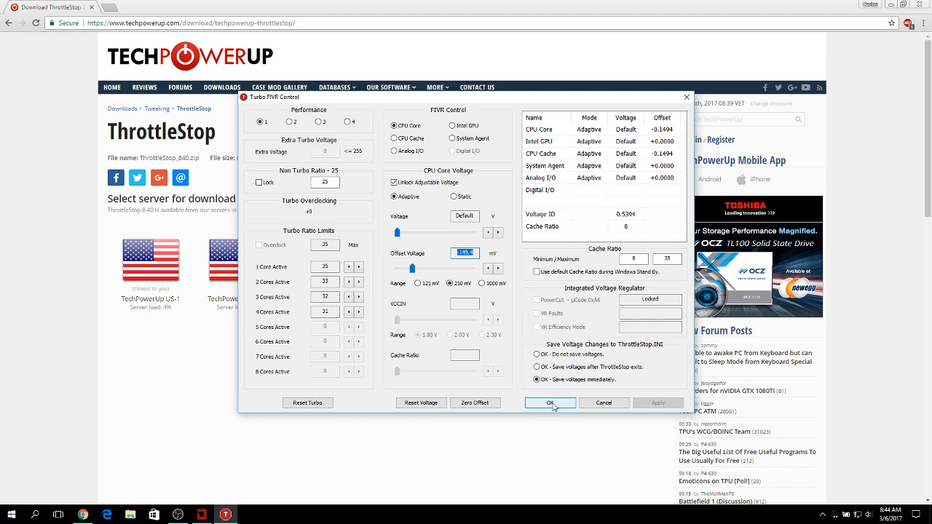
pyautogui.click(550, 402)
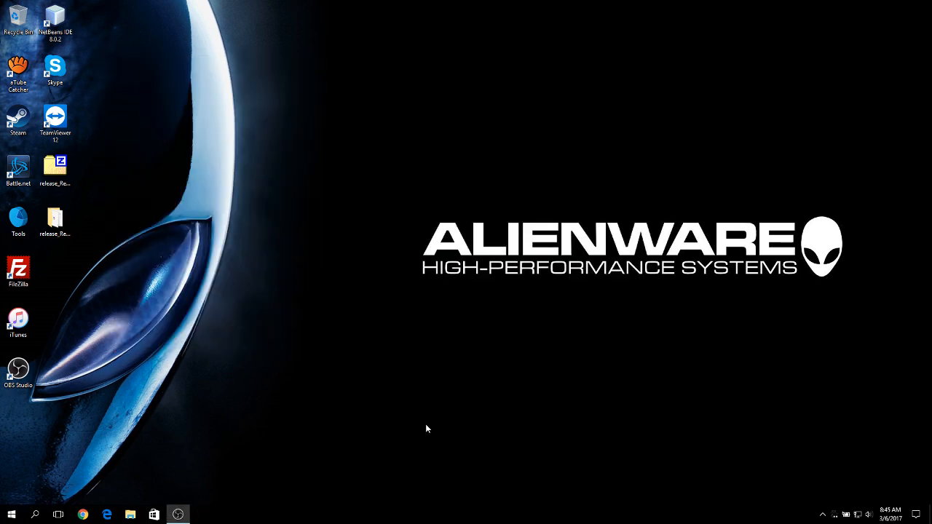
pyautogui.moveTo(211, 486)
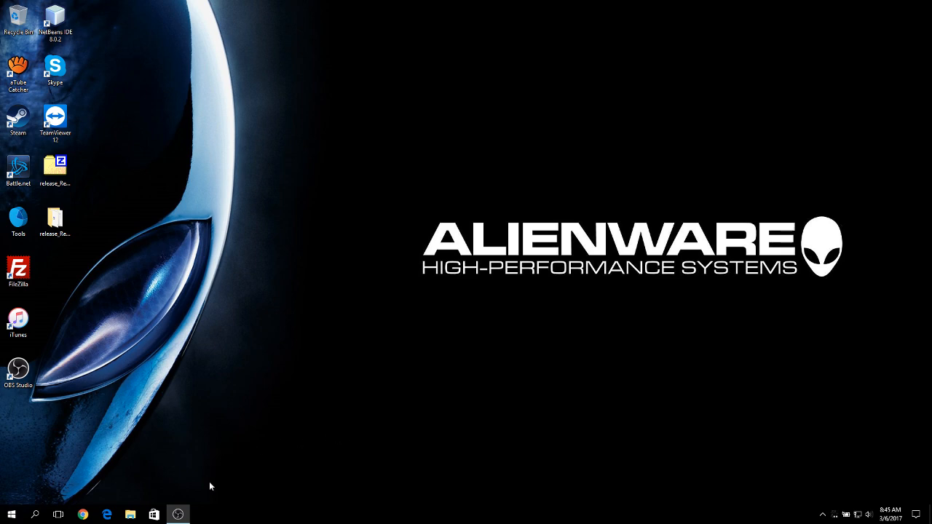